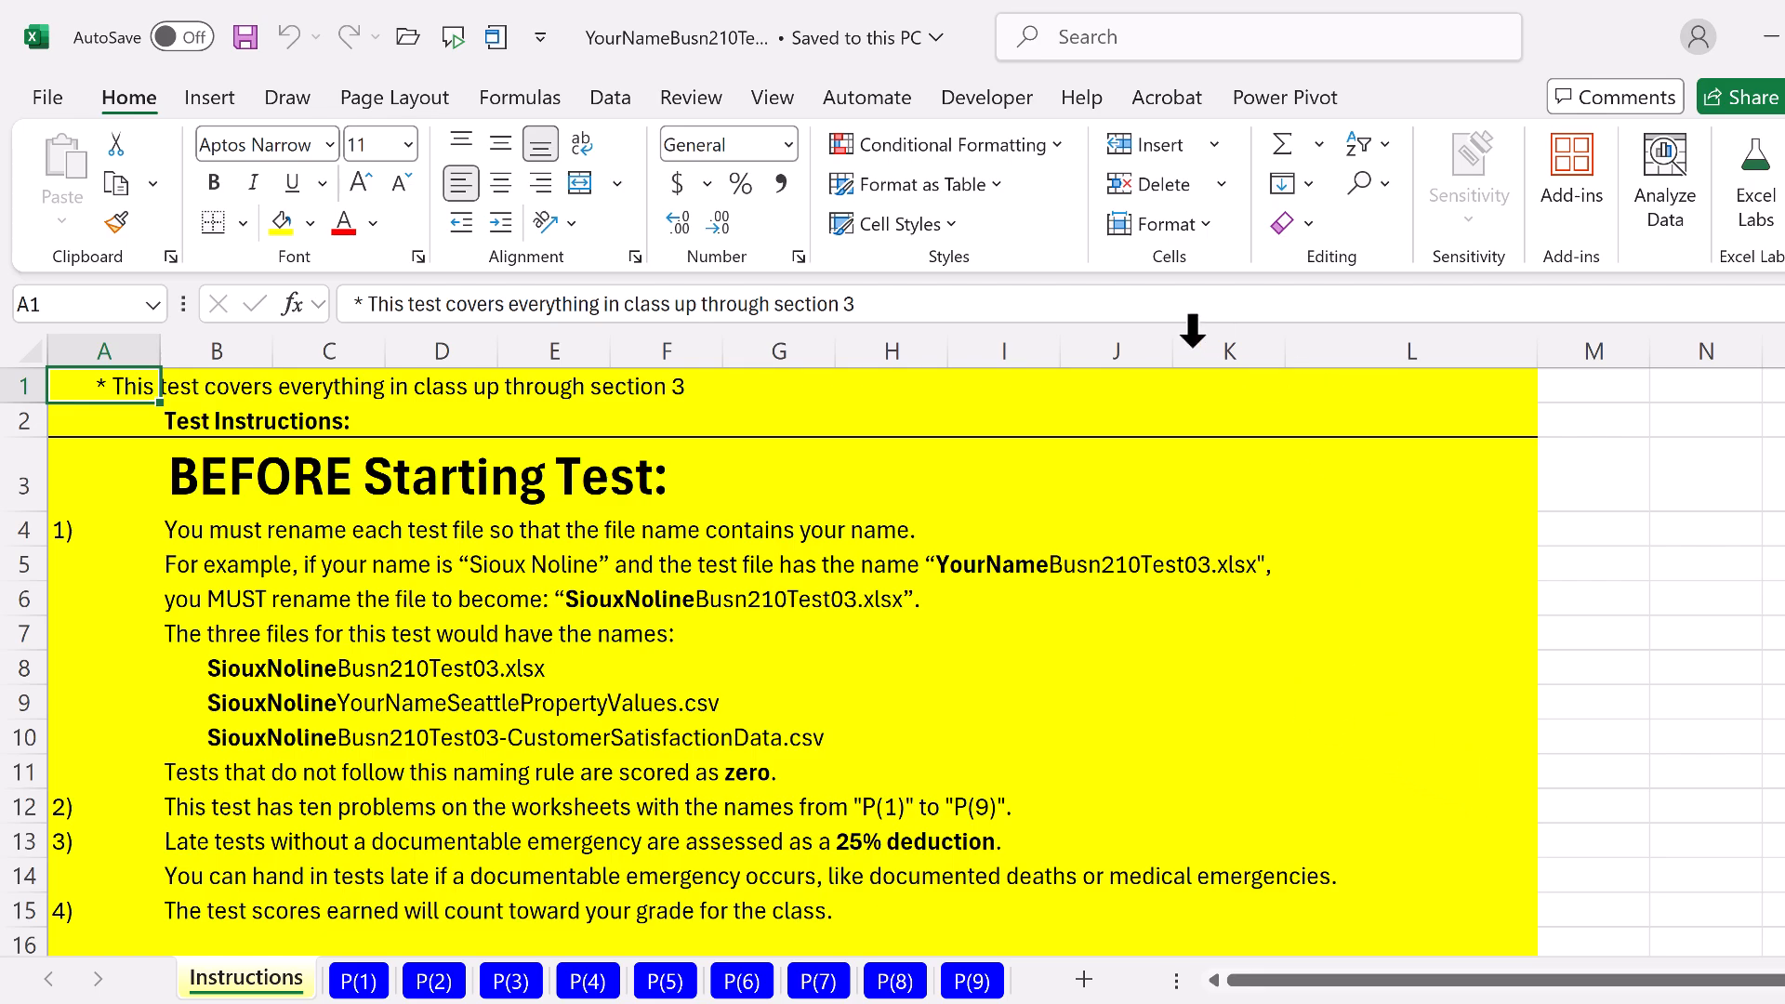
mouse_move(323, 609)
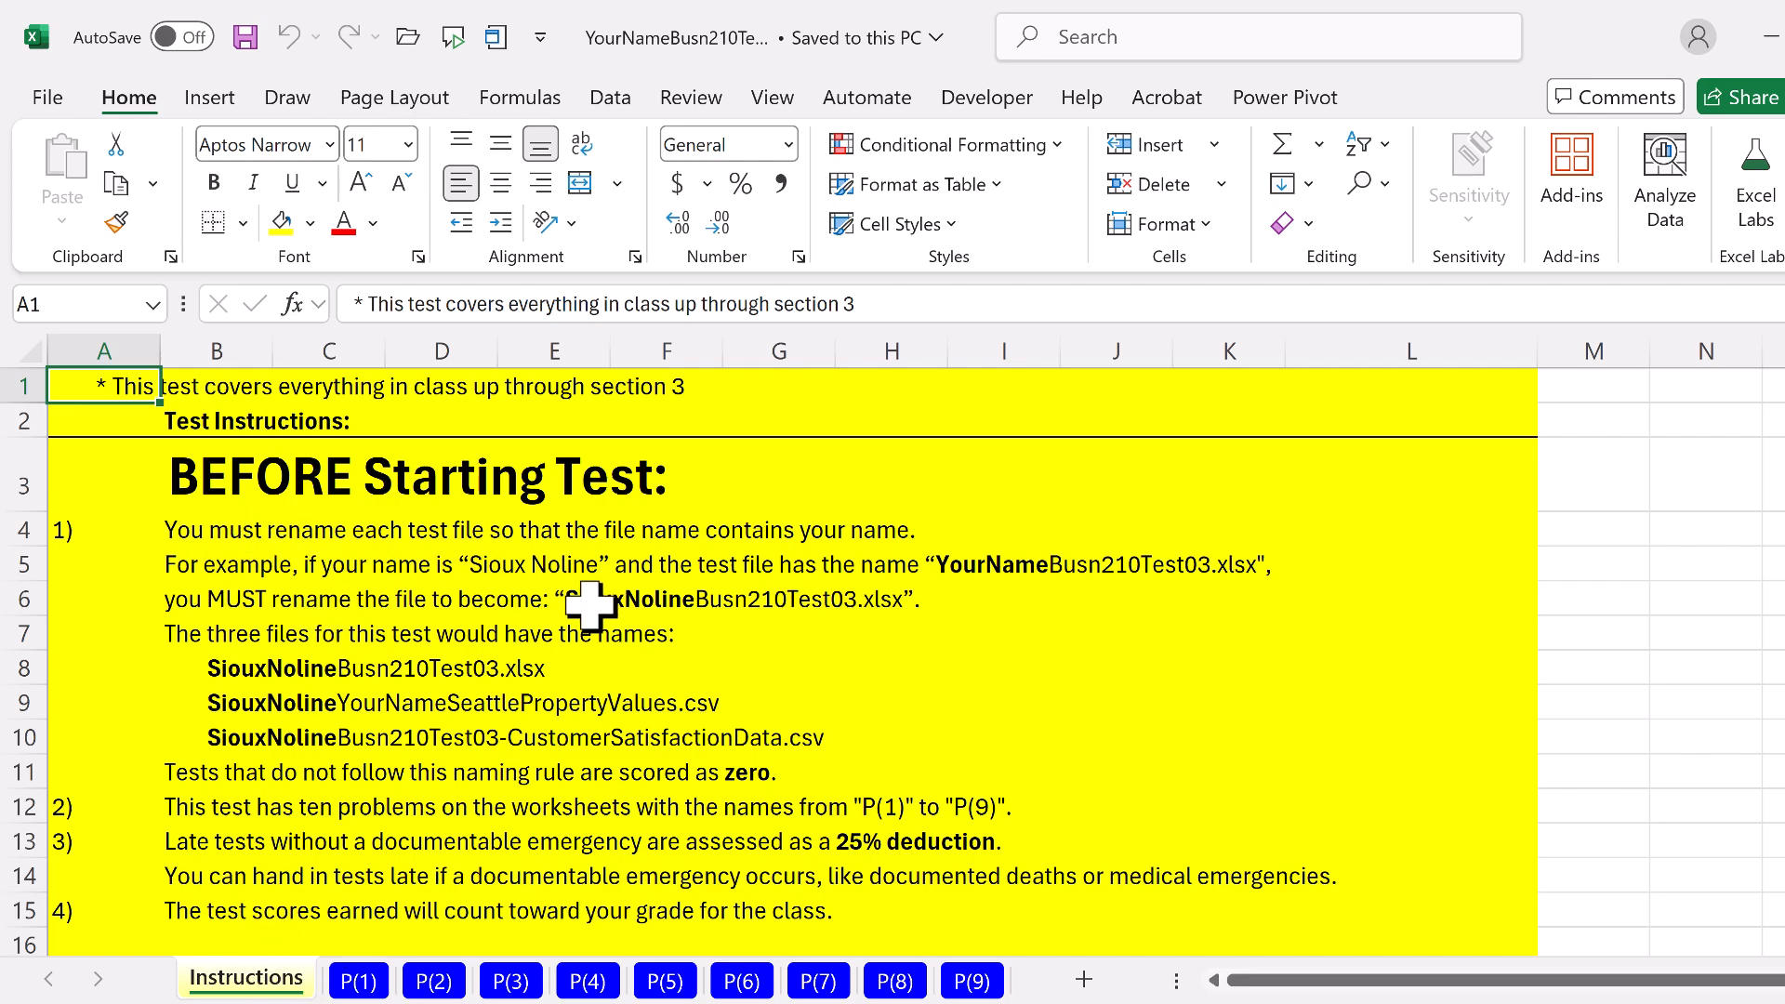
mouse_move(719, 645)
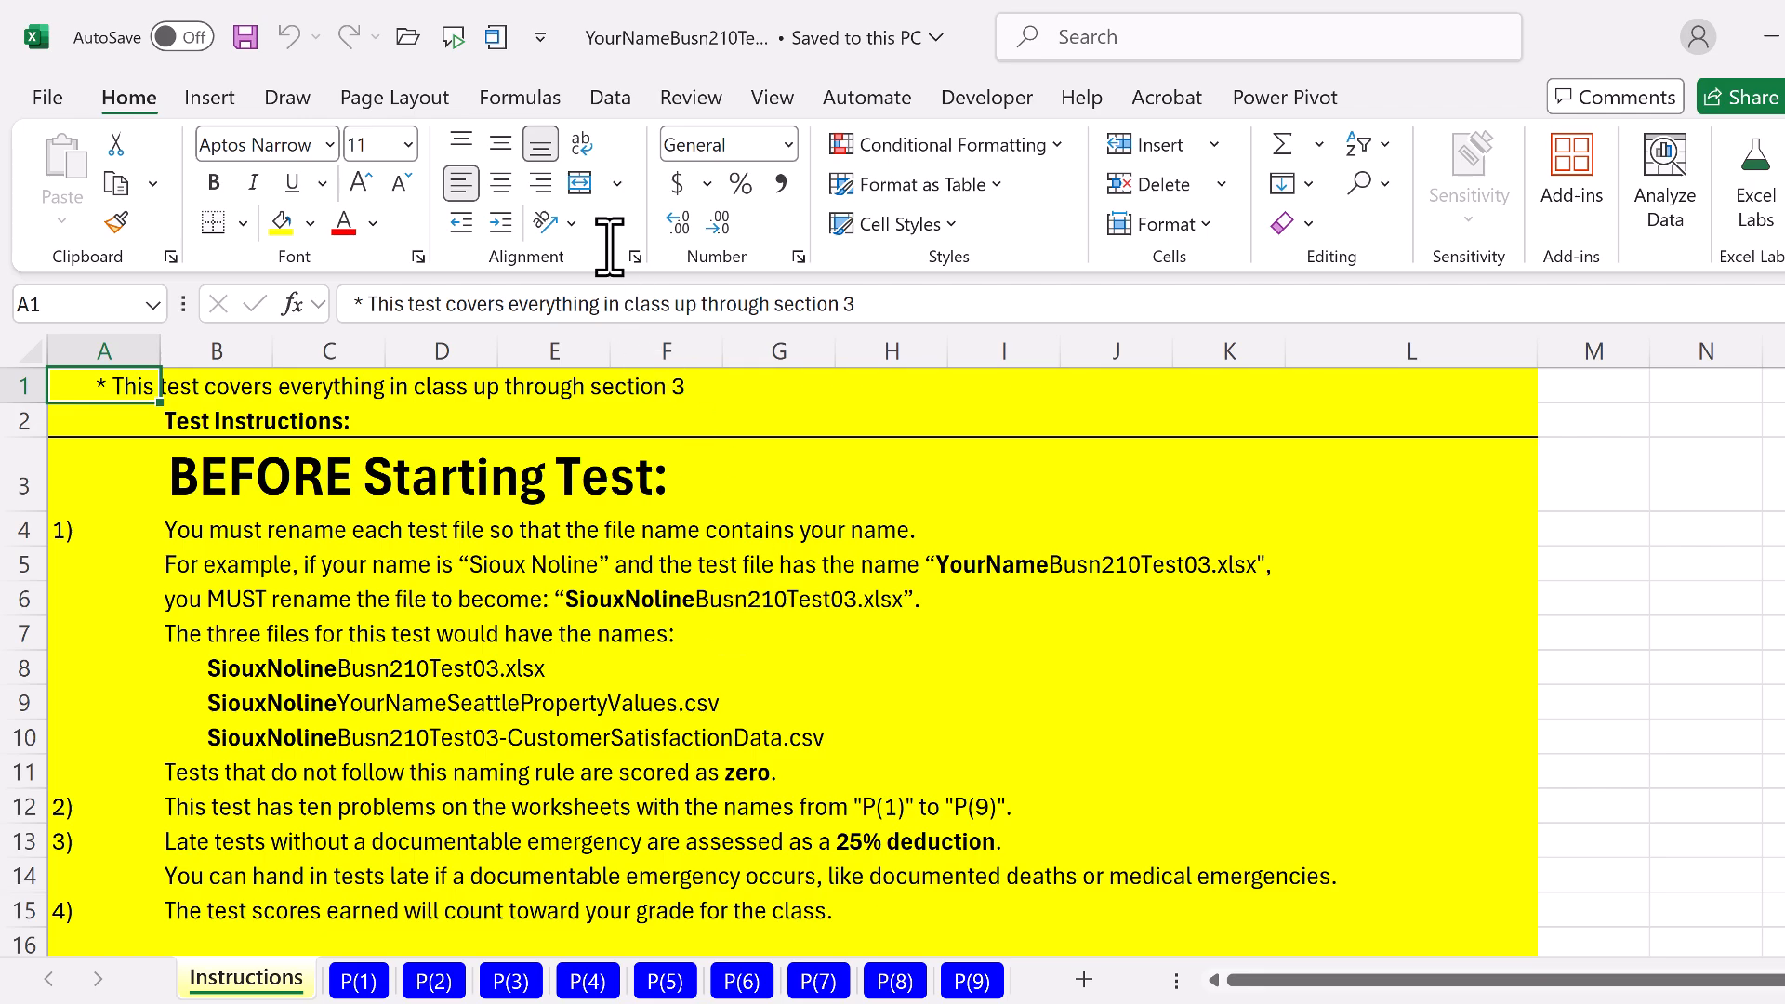
mouse_move(894, 724)
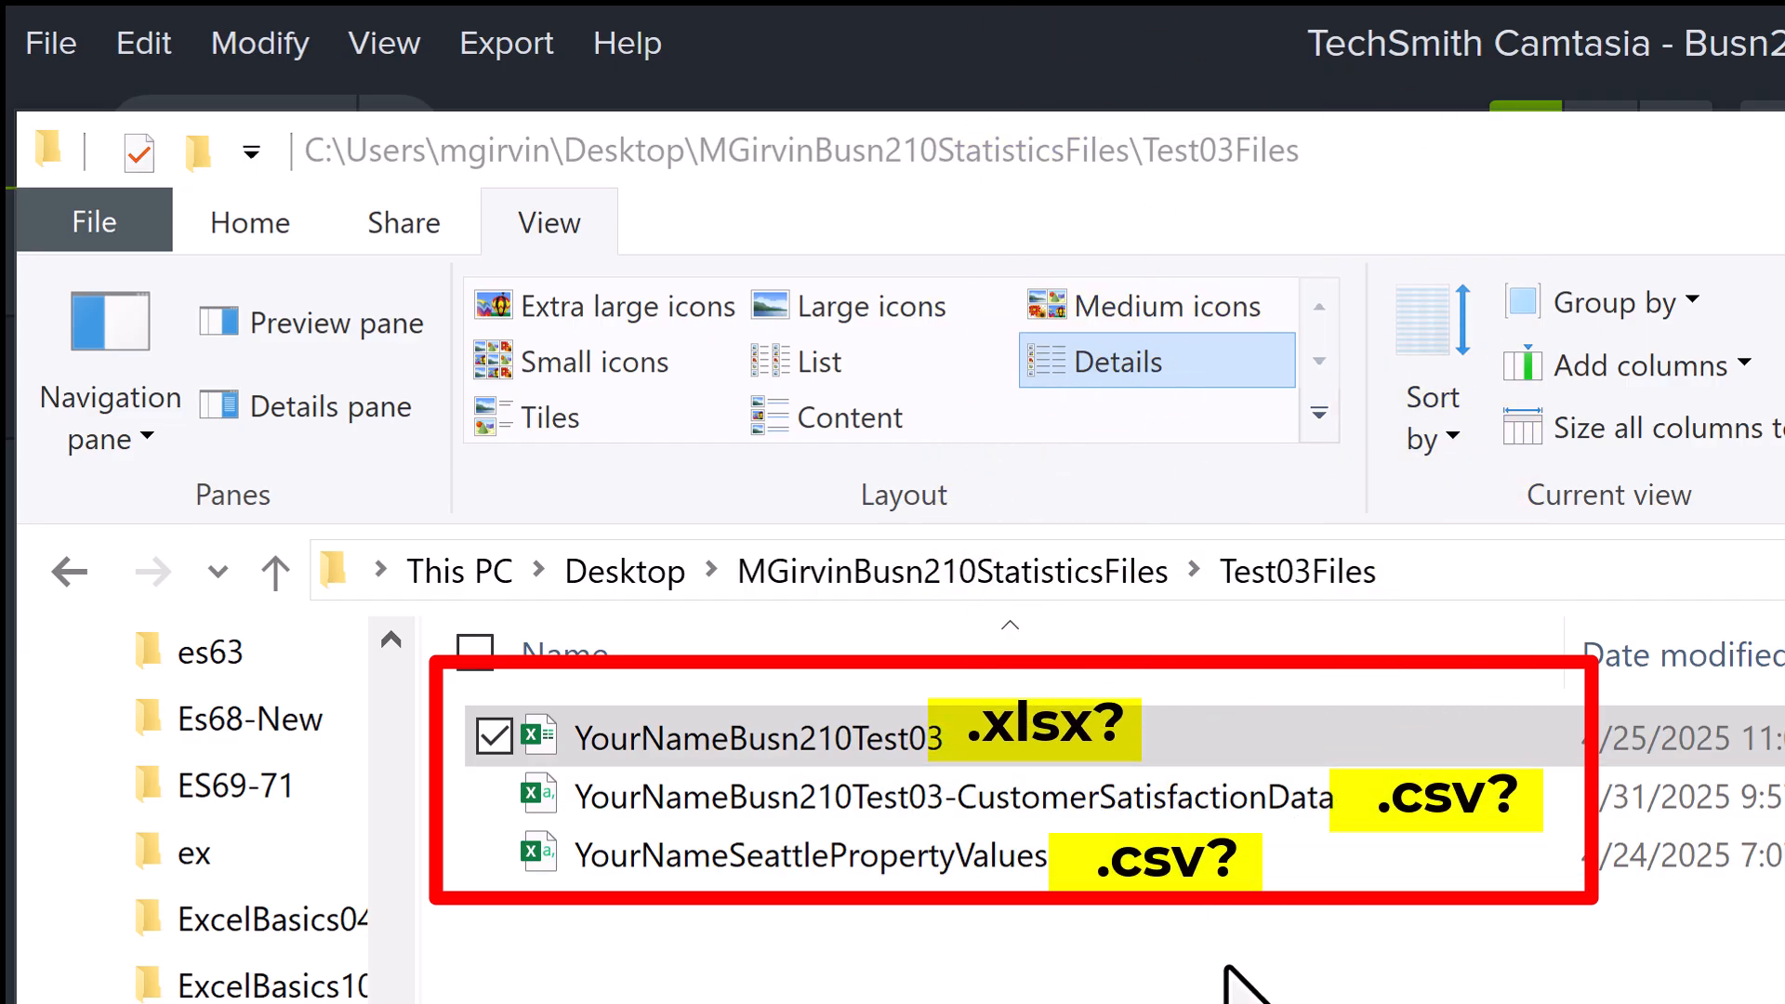
mouse_move(1247, 979)
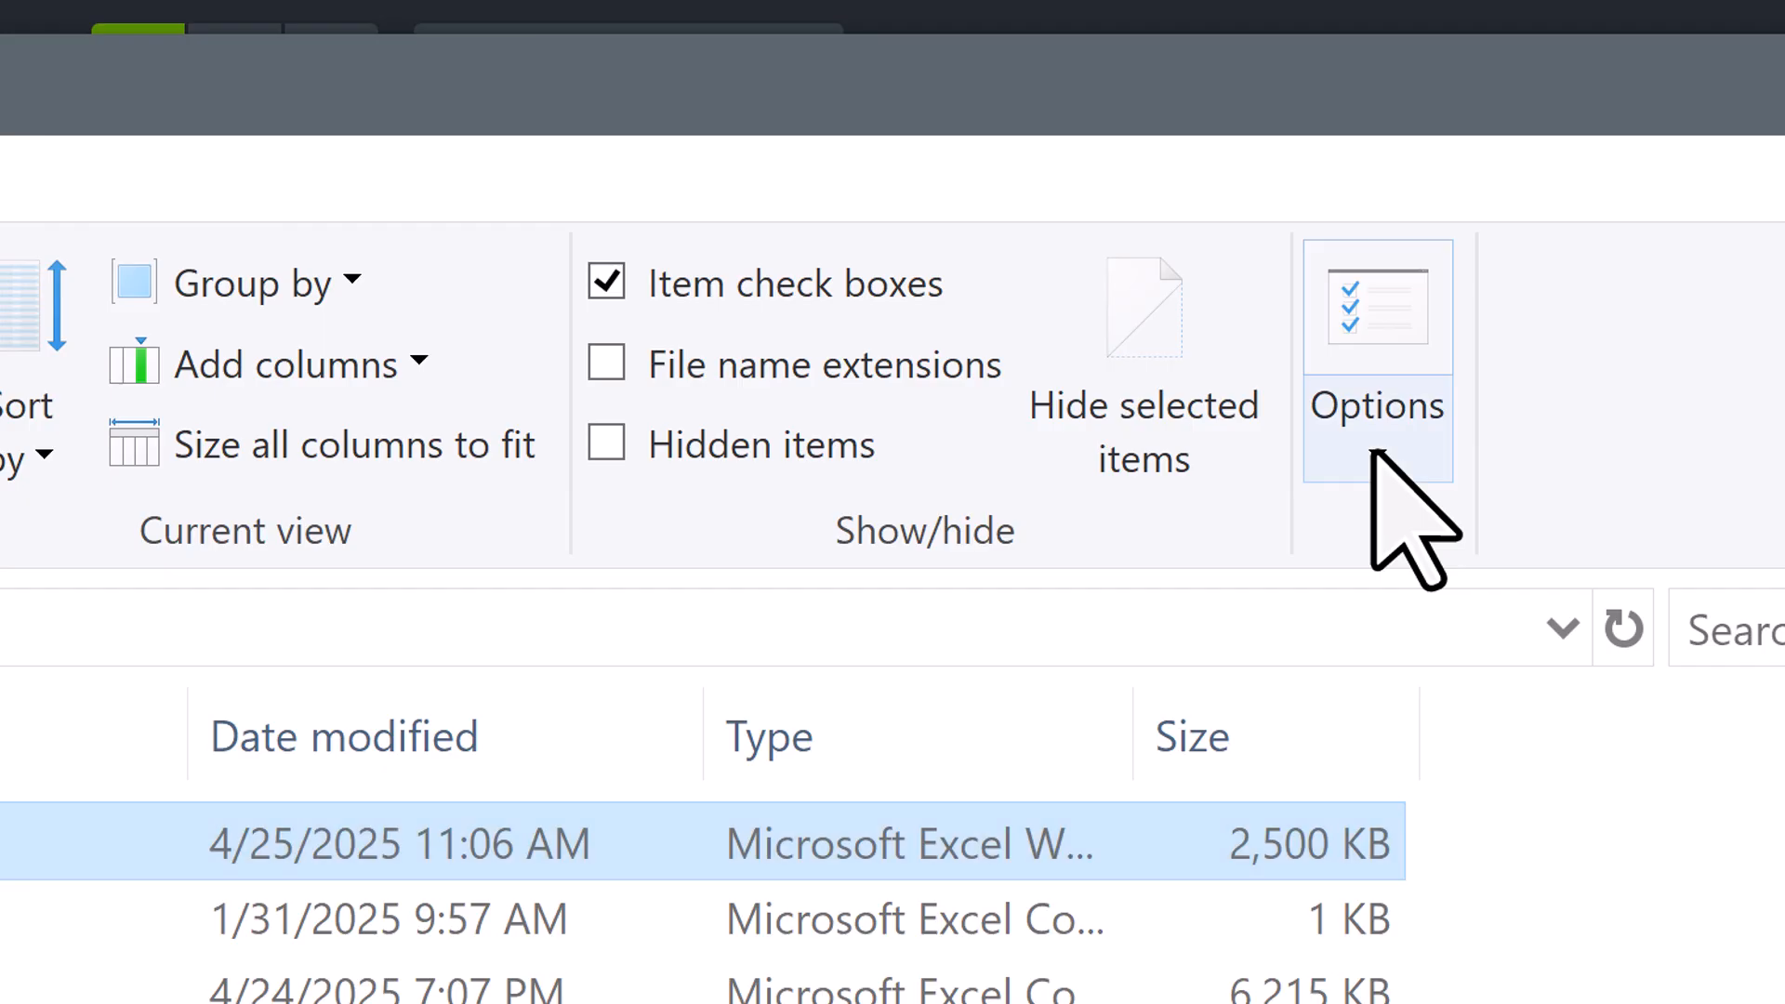
Find 'Folder Op' via Windows search and open File Explorer Options over the Test03Files folder
click(1376, 405)
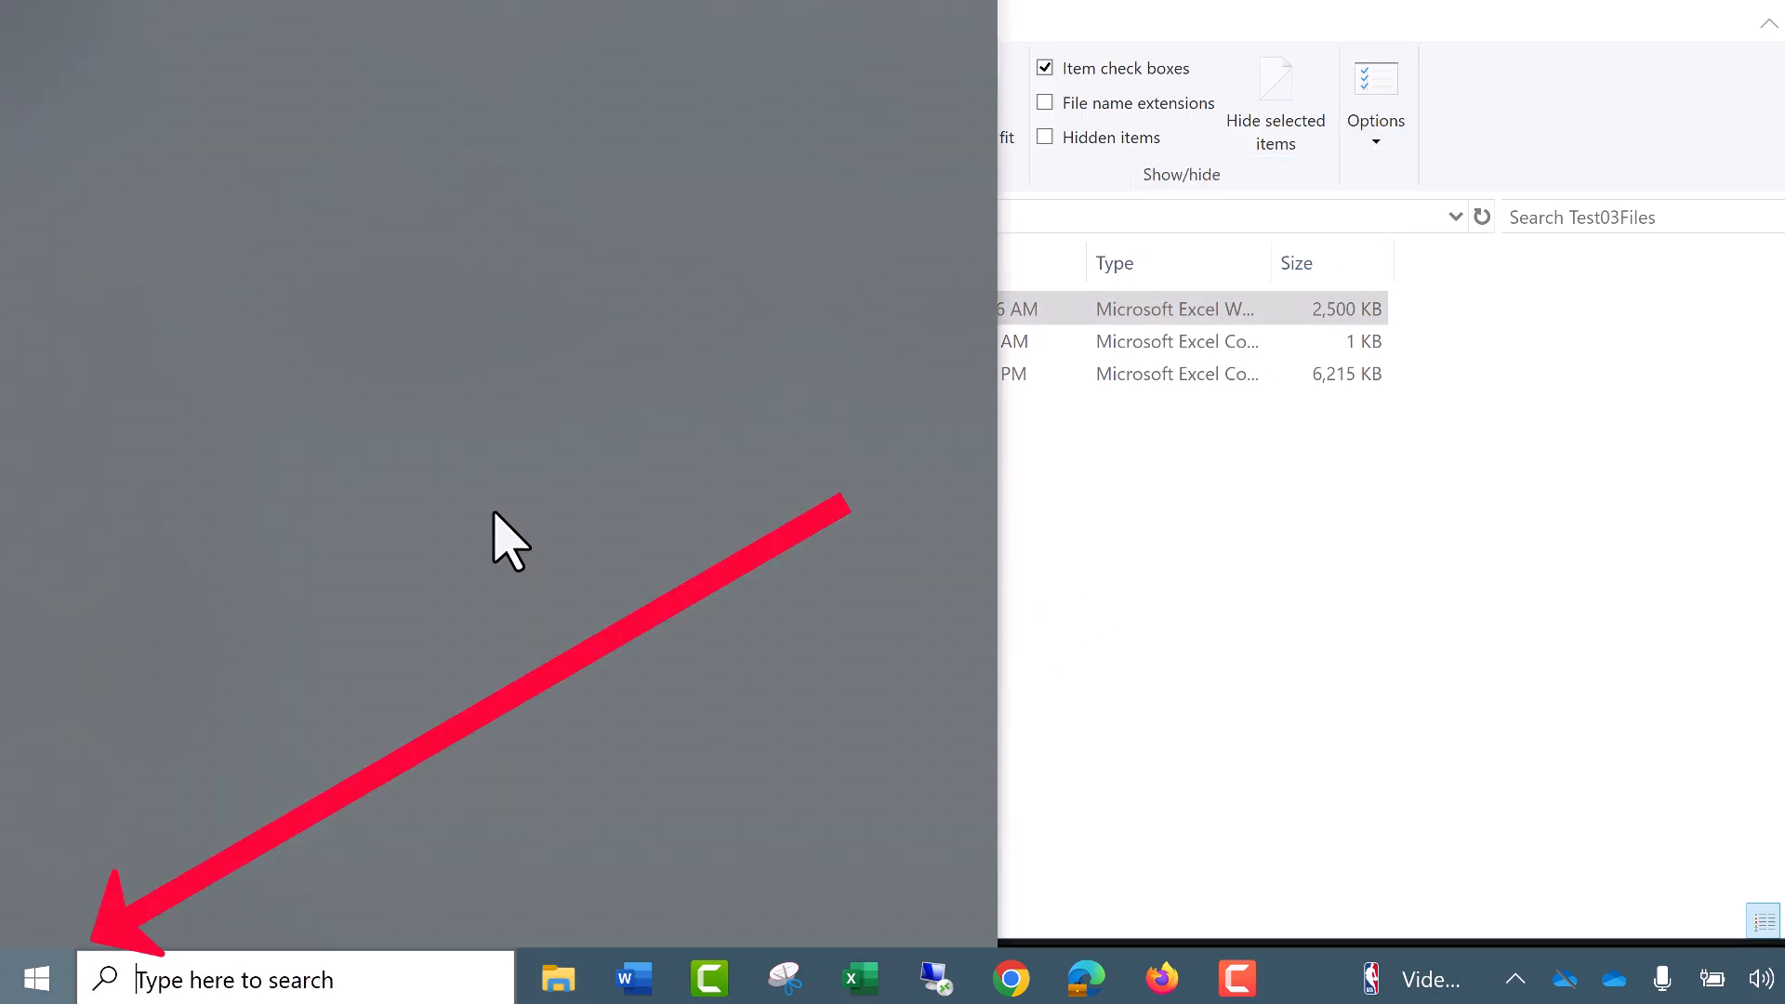
text(Folder Op)
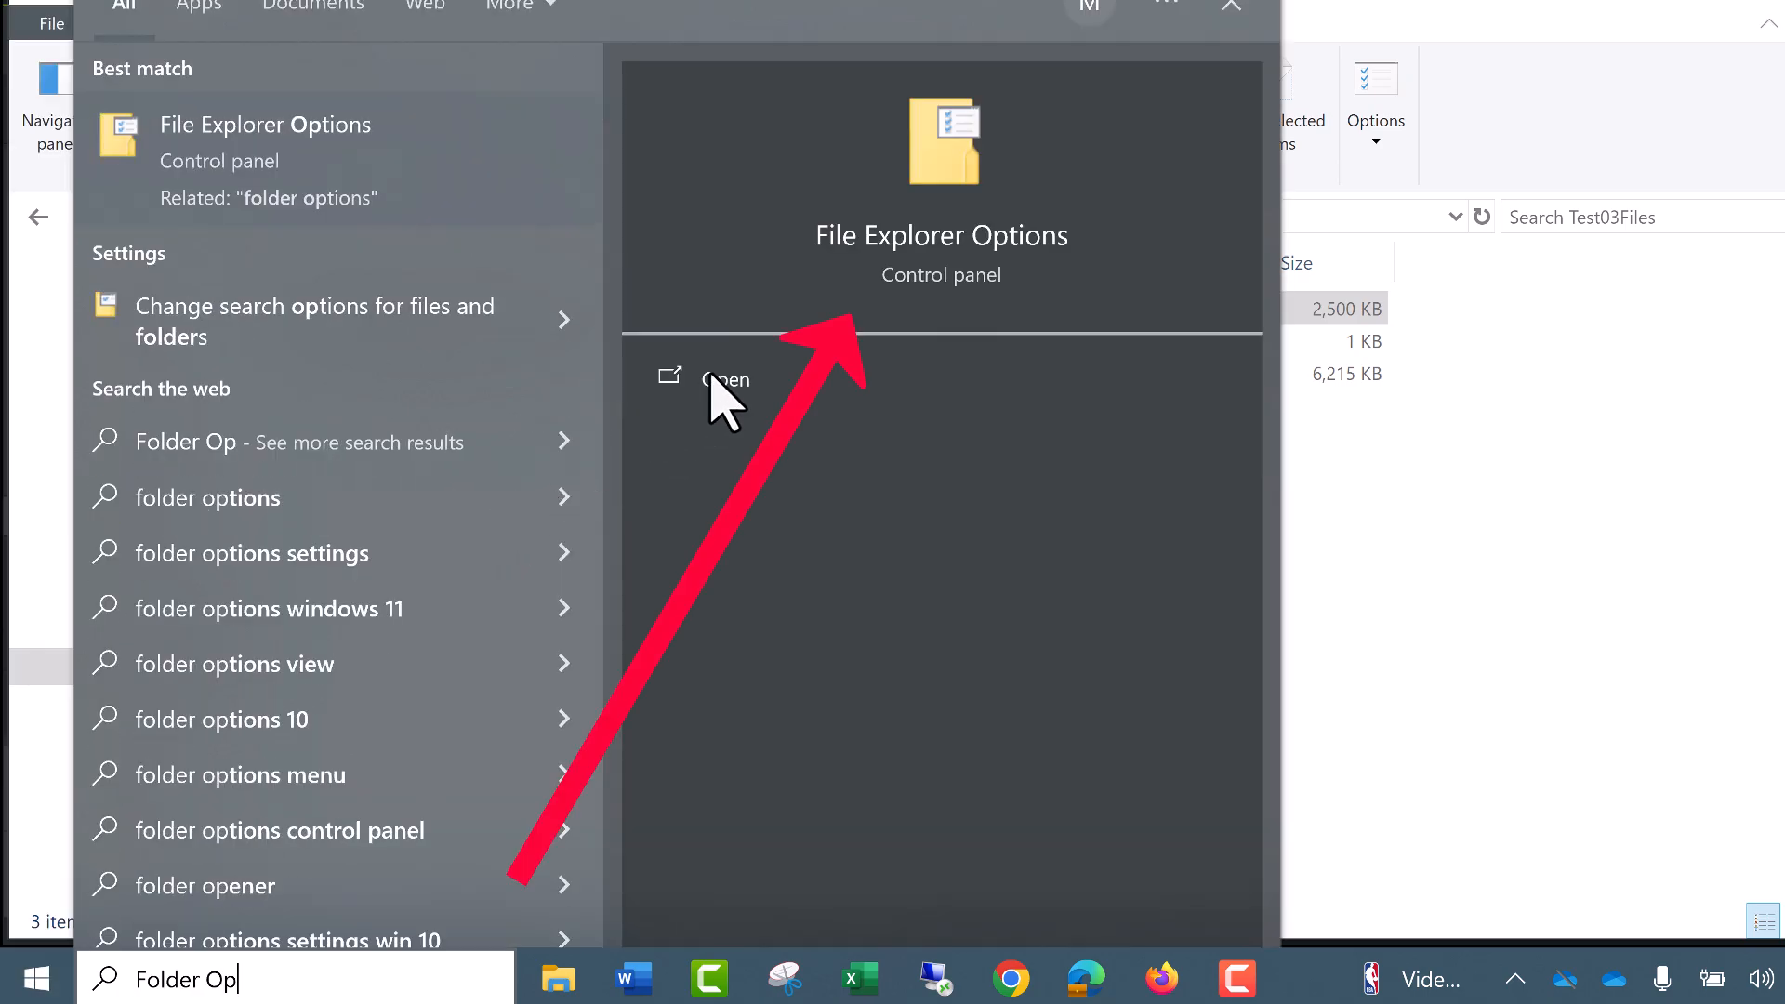
click(725, 379)
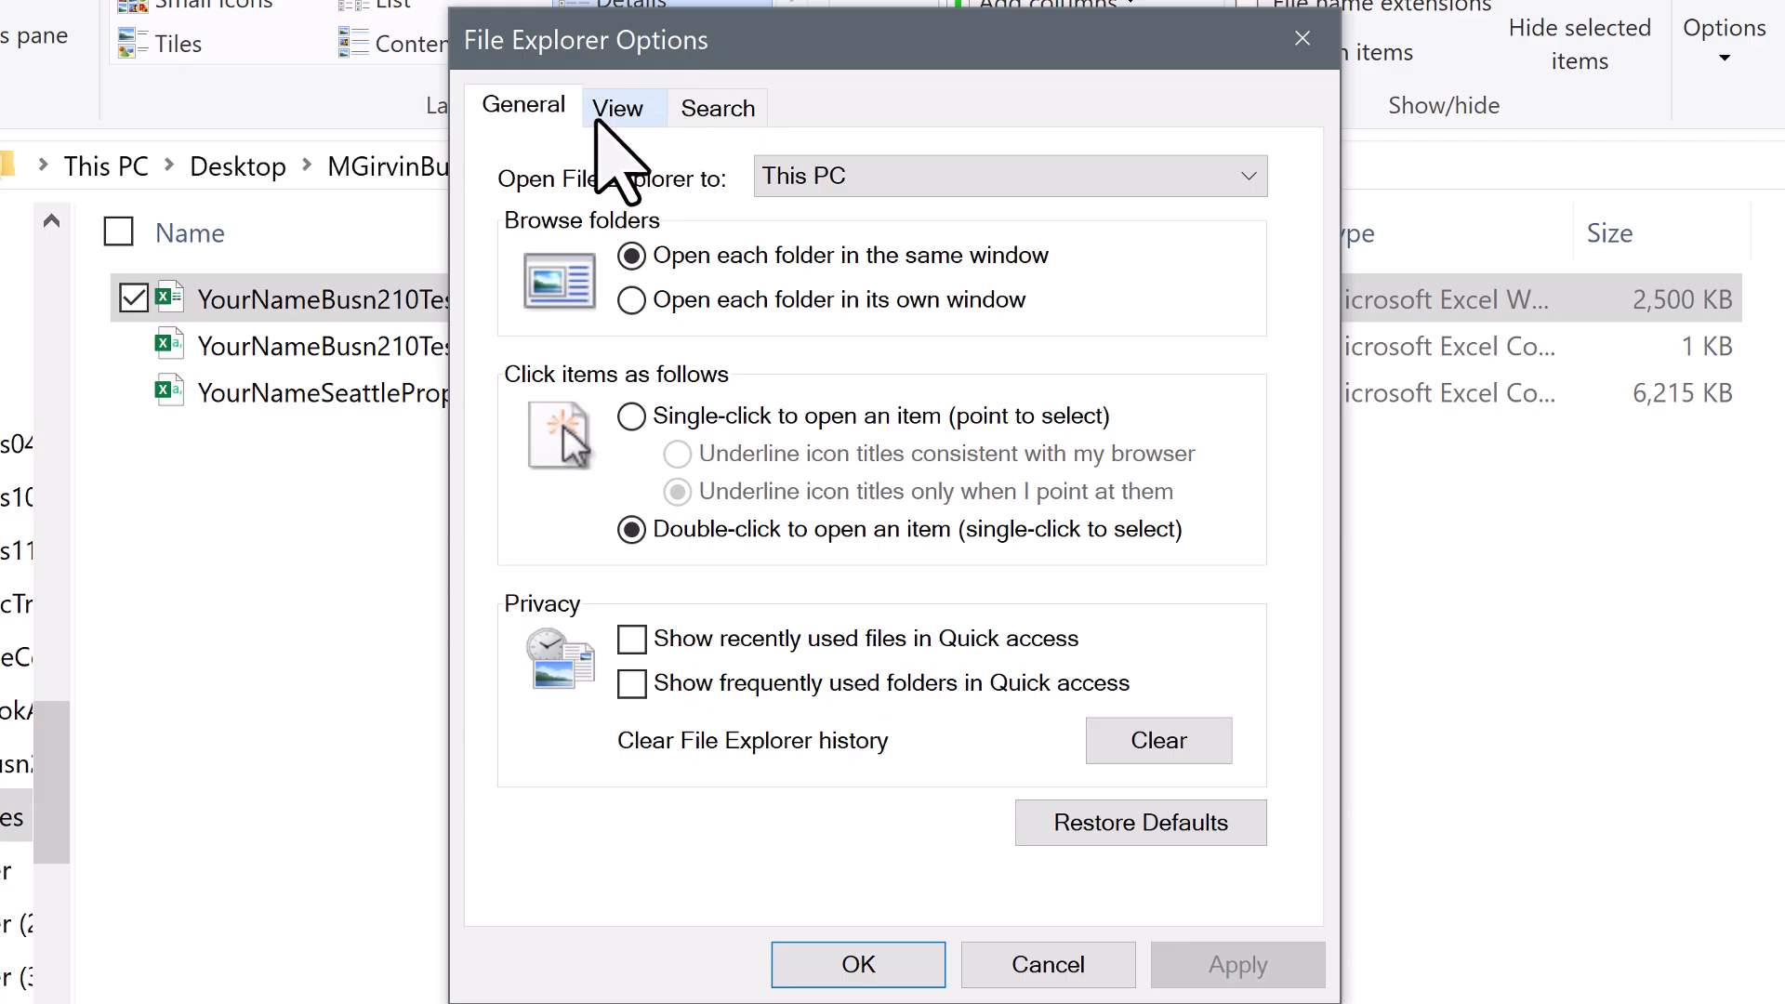
Uncheck 'Hide extensions for known file types' under View and apply, revealing .xlsx and .csv
click(618, 107)
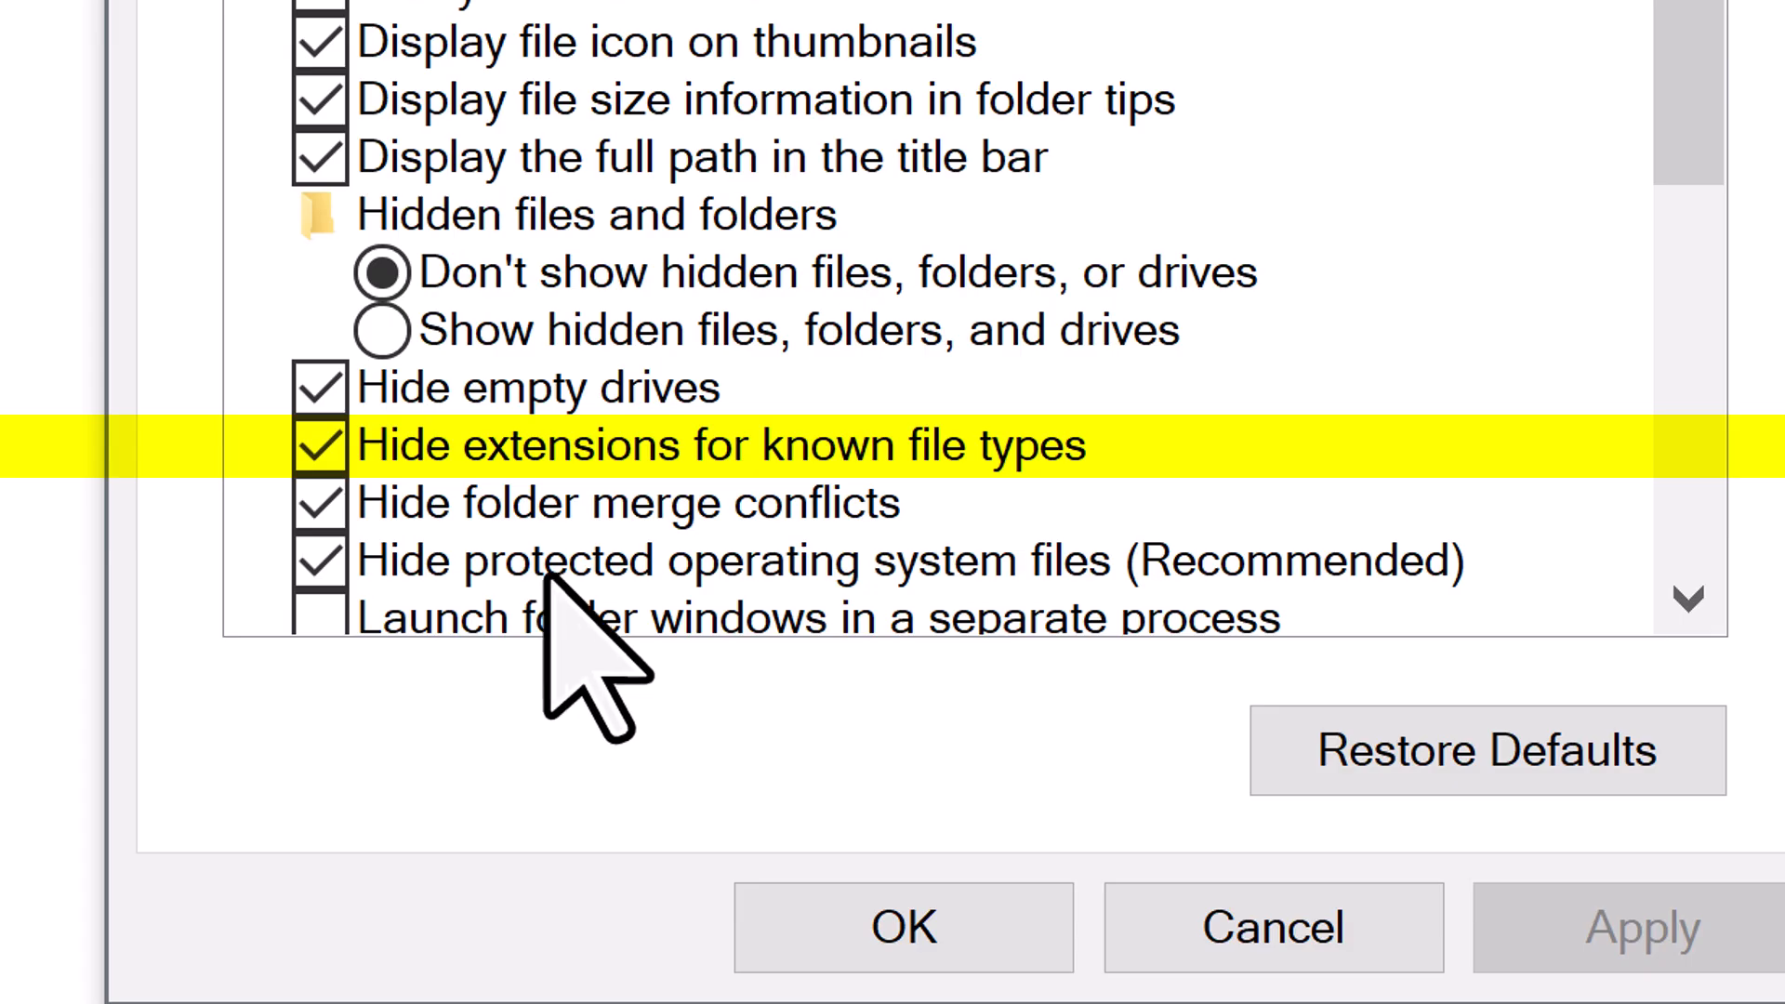
click(321, 445)
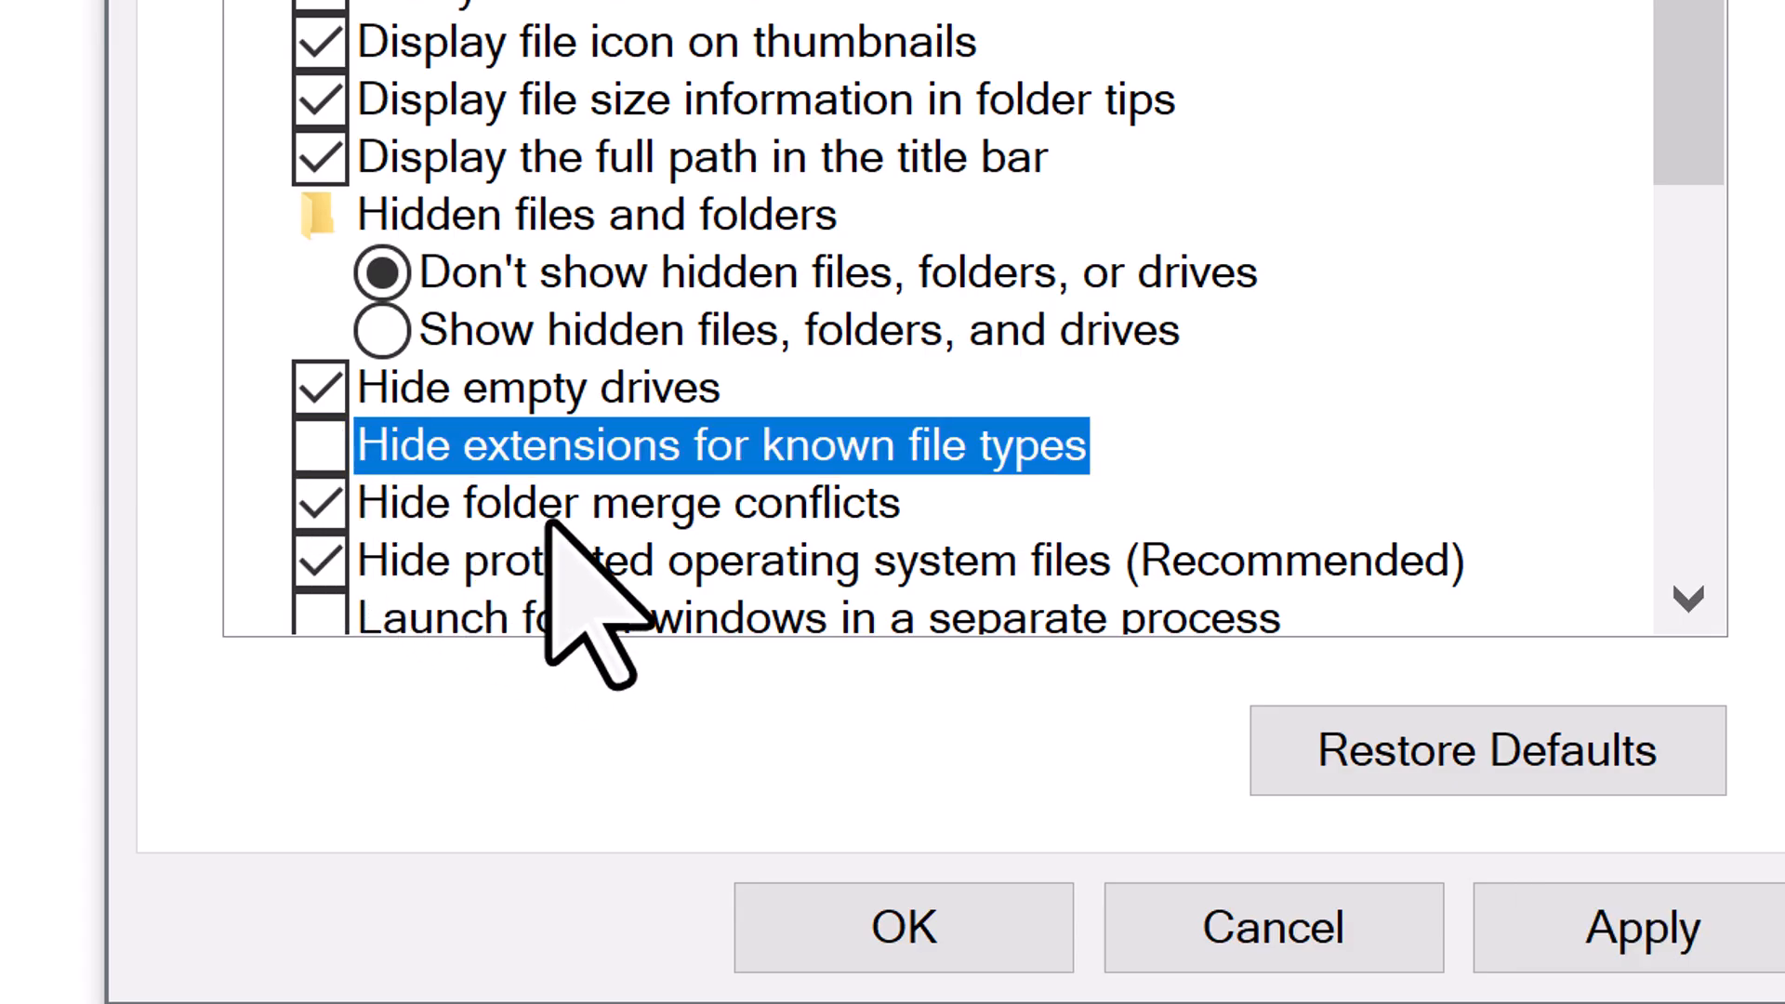
mouse_move(1093, 558)
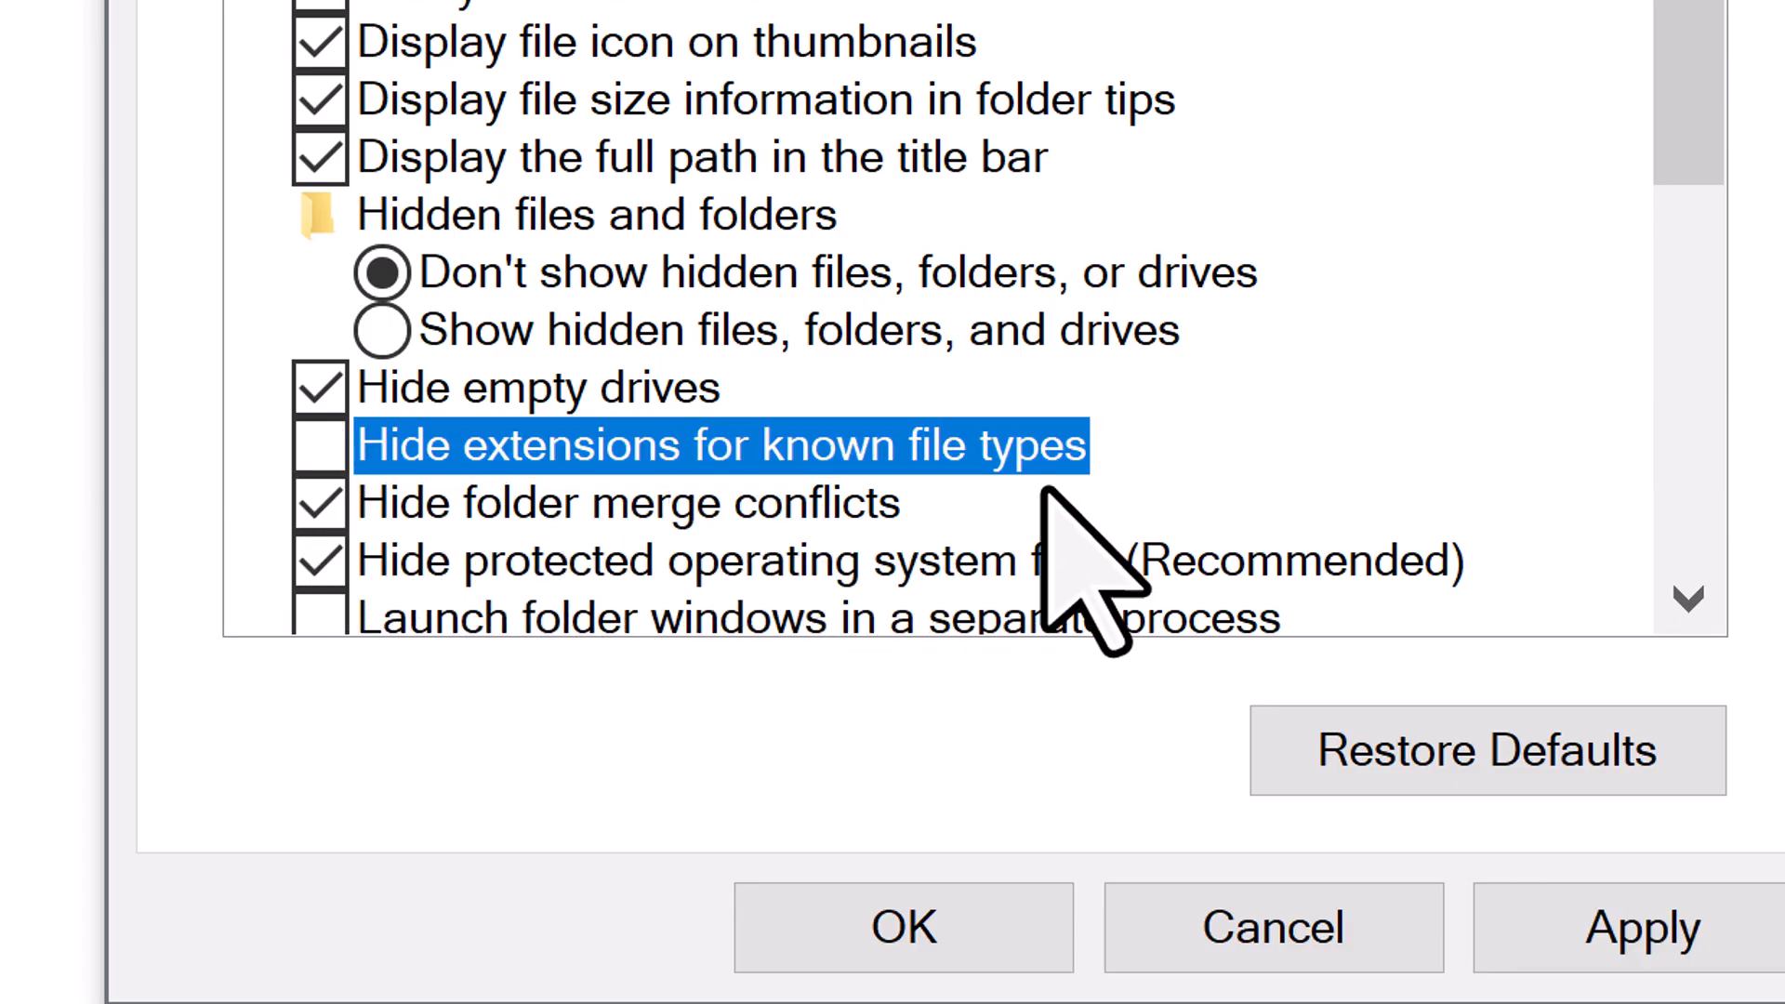
click(1486, 751)
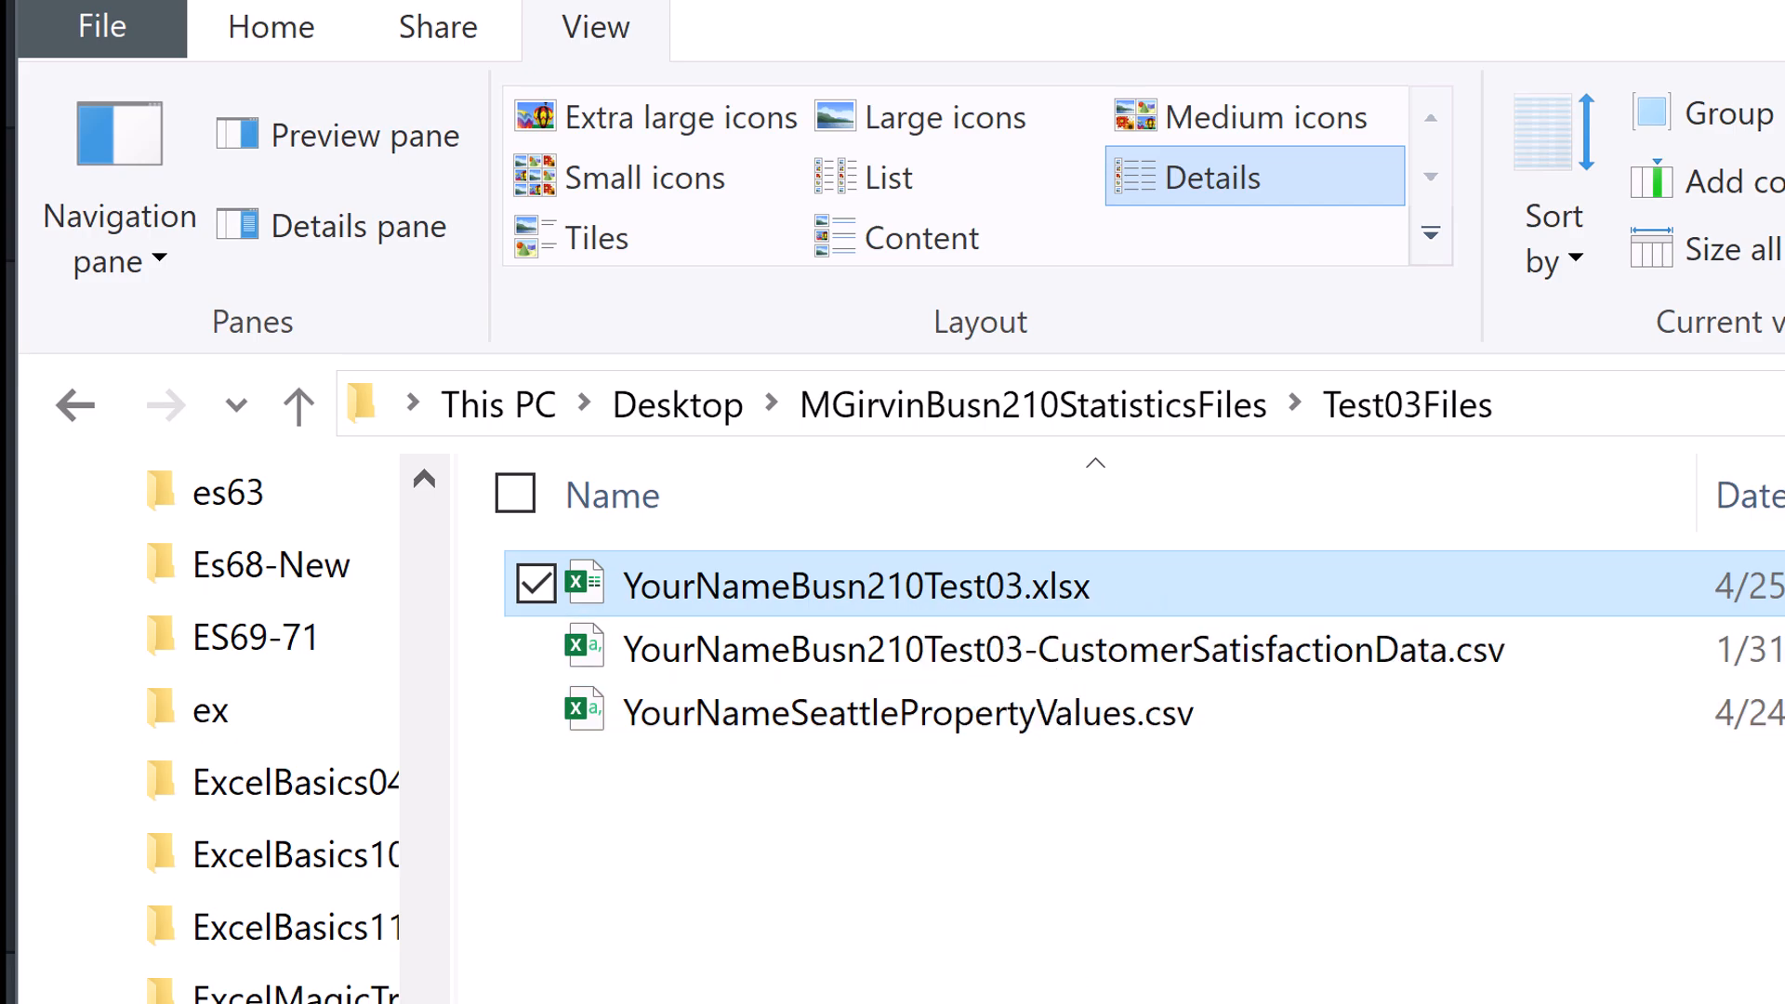
Rename the test workbook file so 'YourName' becomes 'SiouxNoline' and reselect it
key(f2)
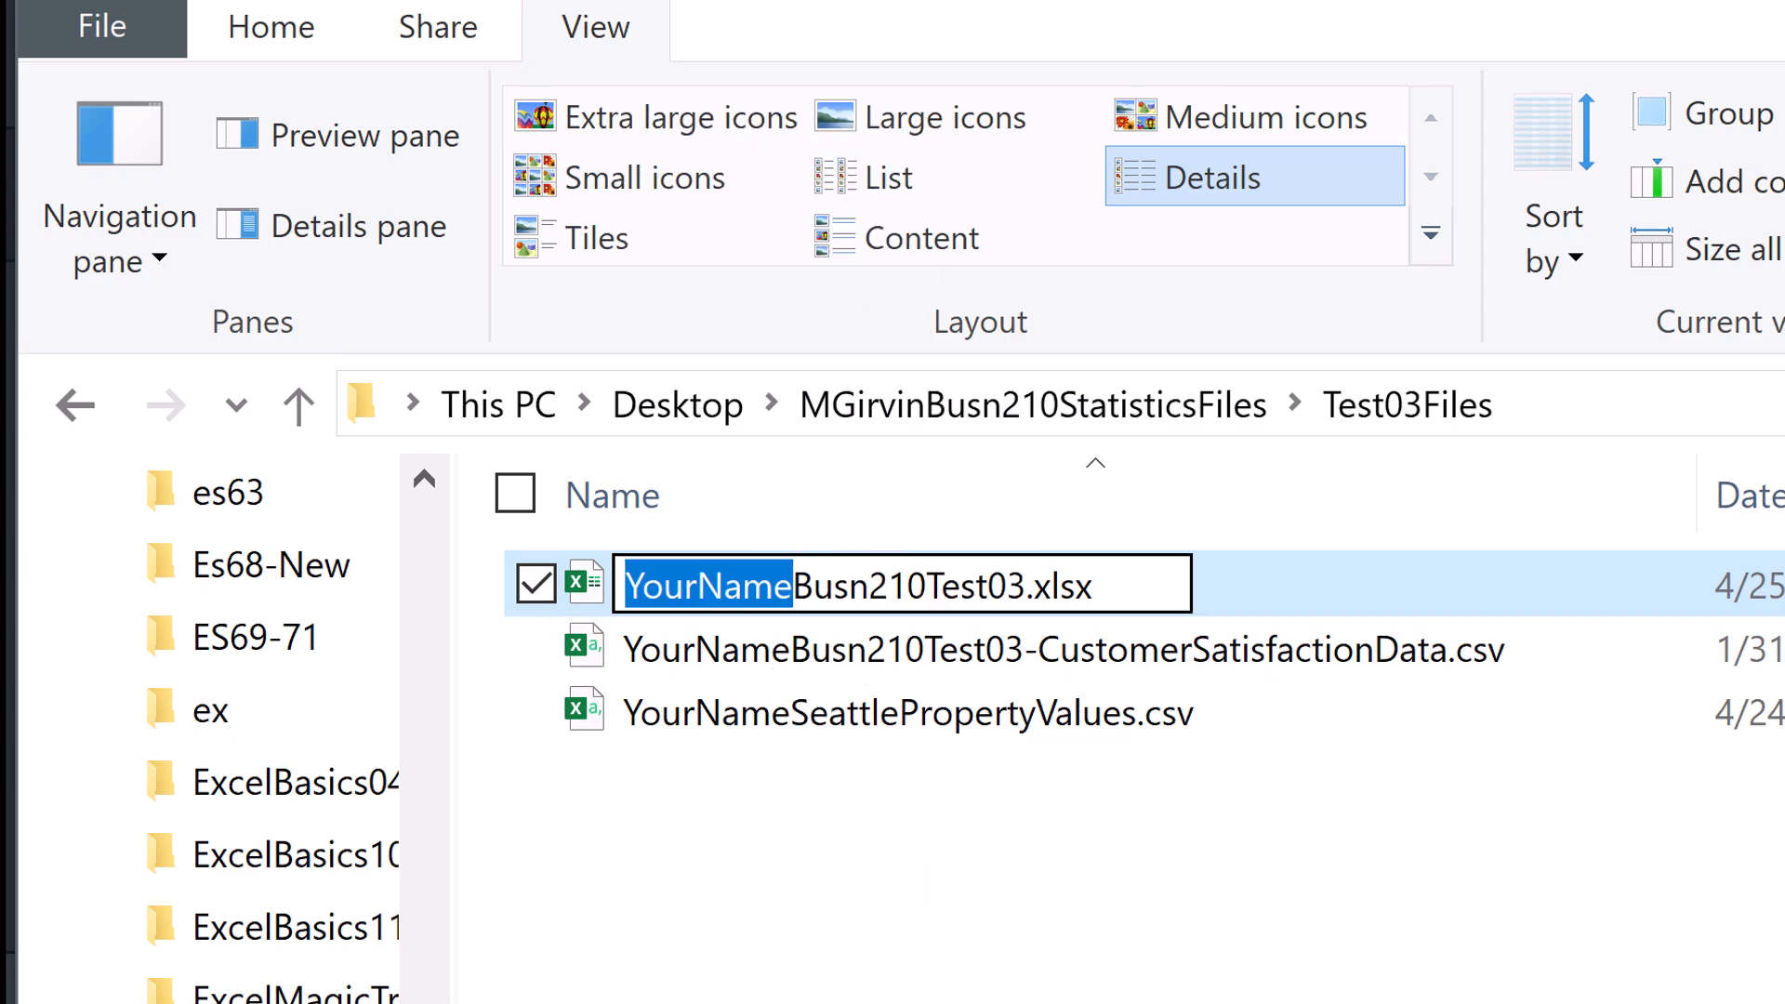
text(SiouxNoline)
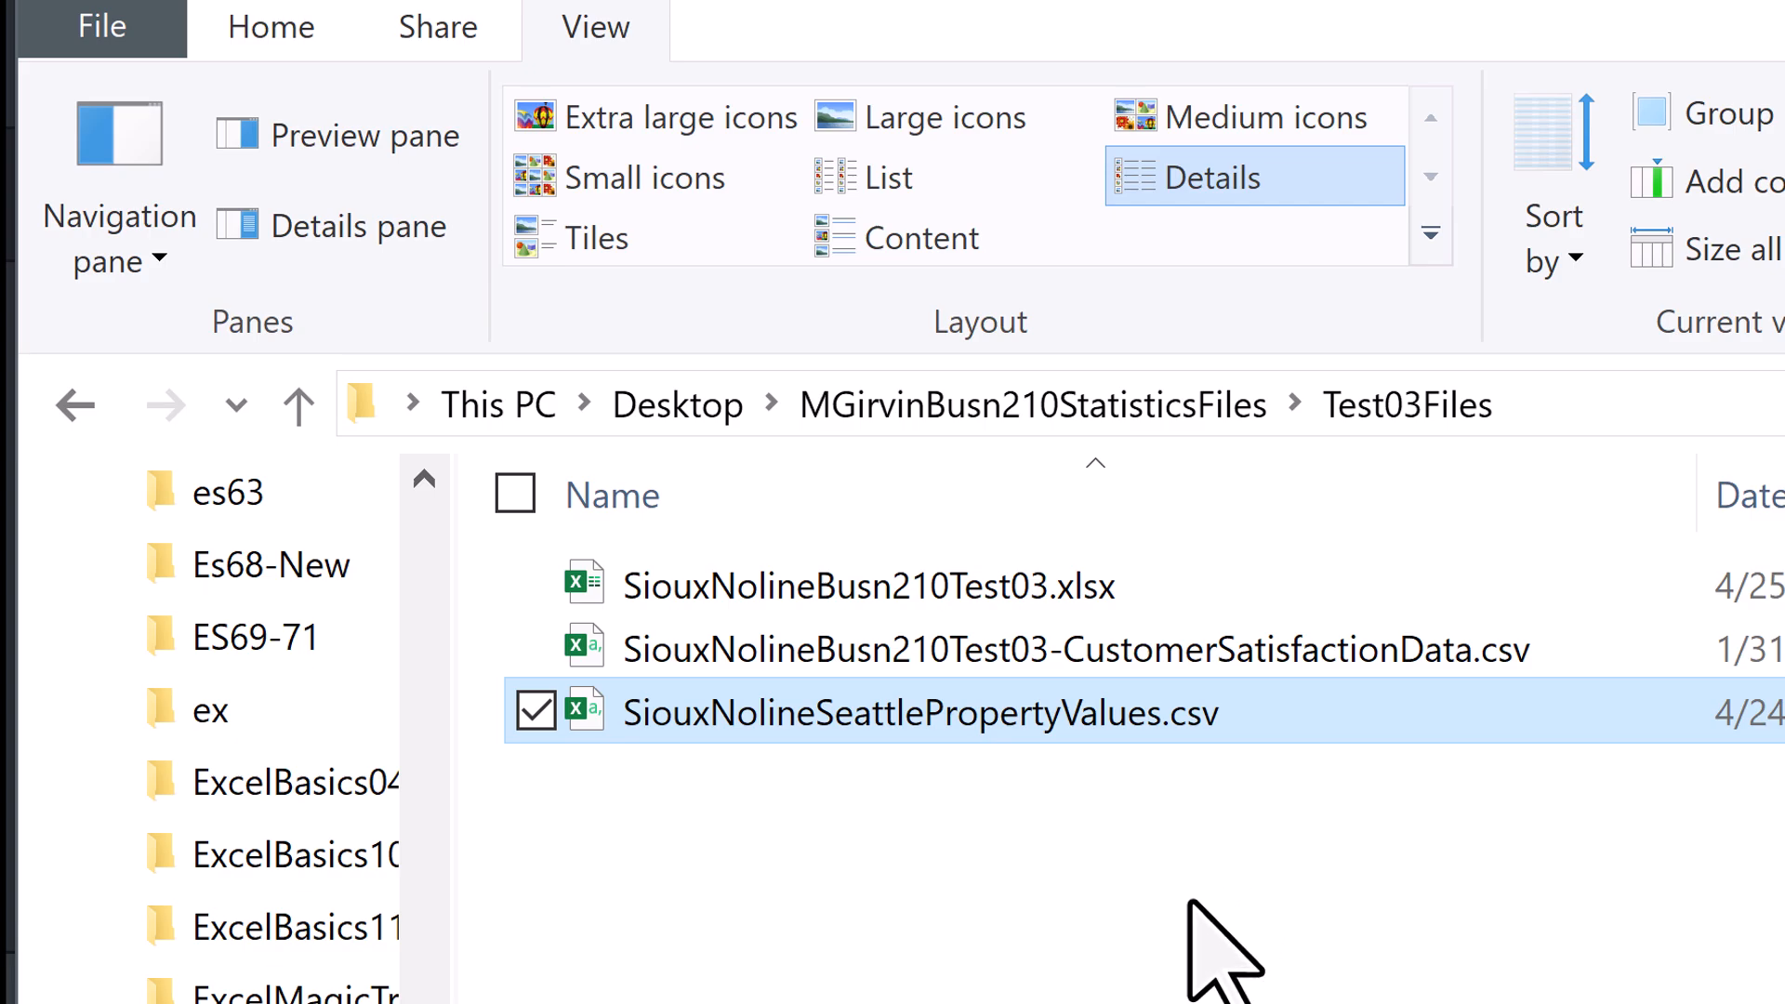
click(868, 585)
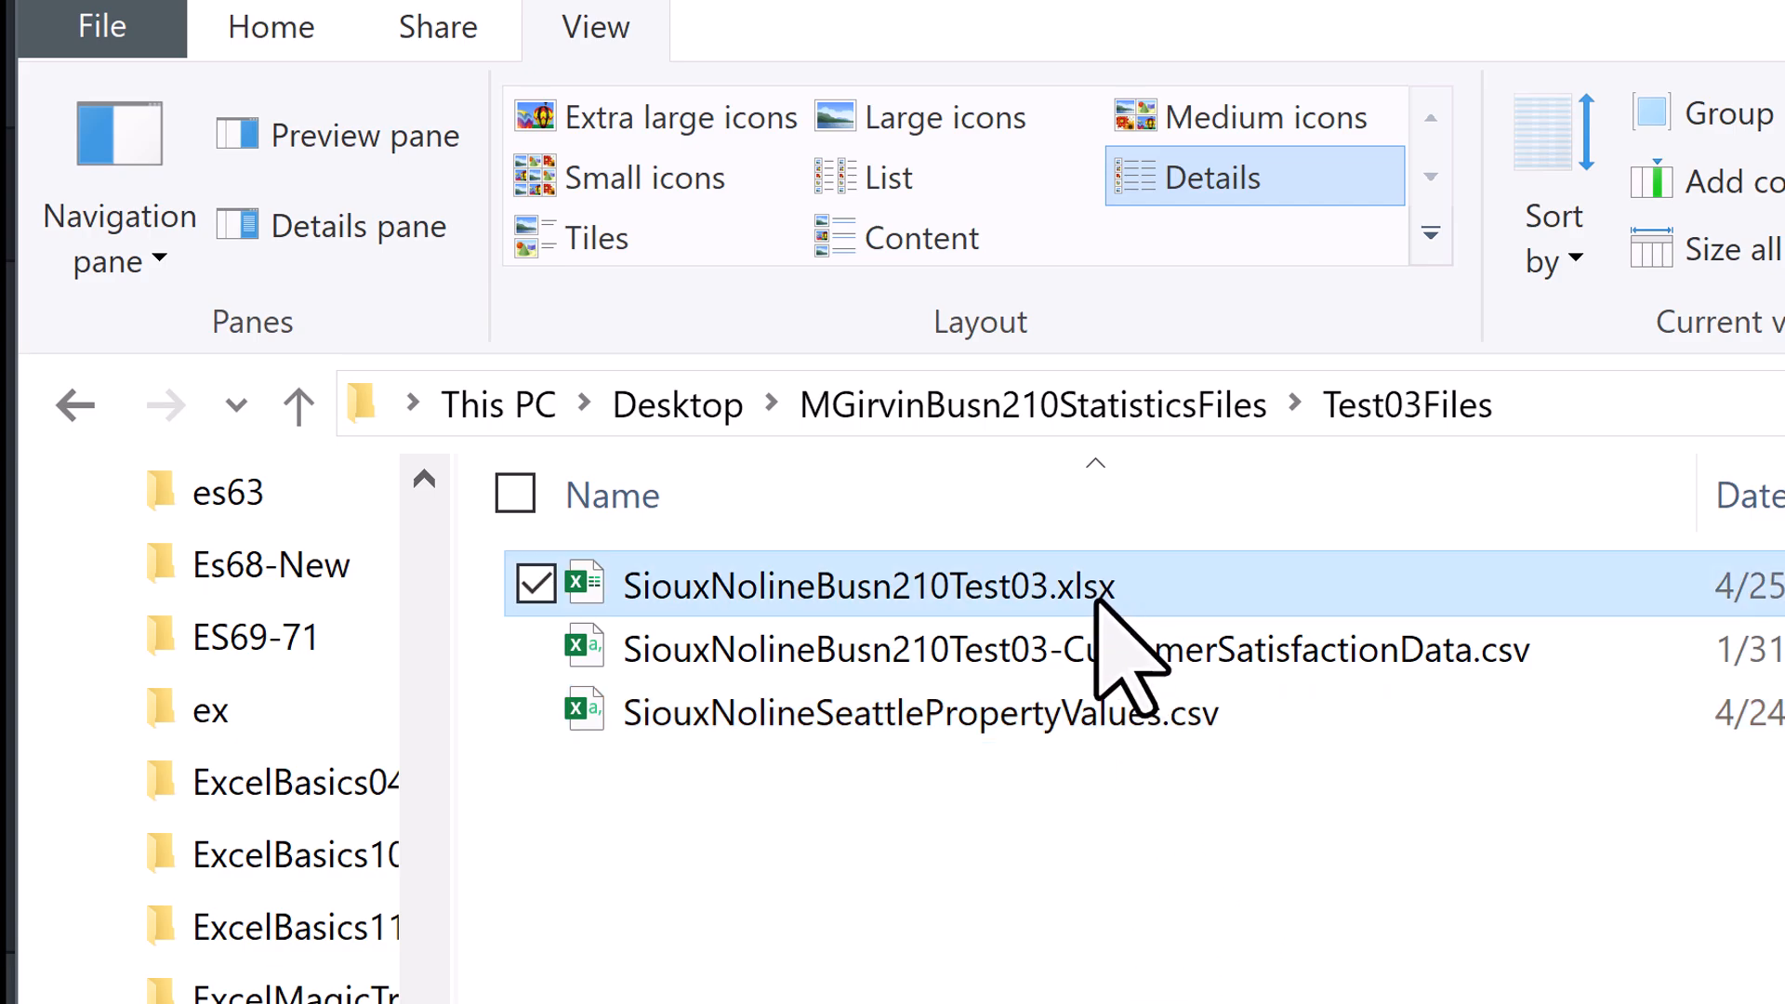